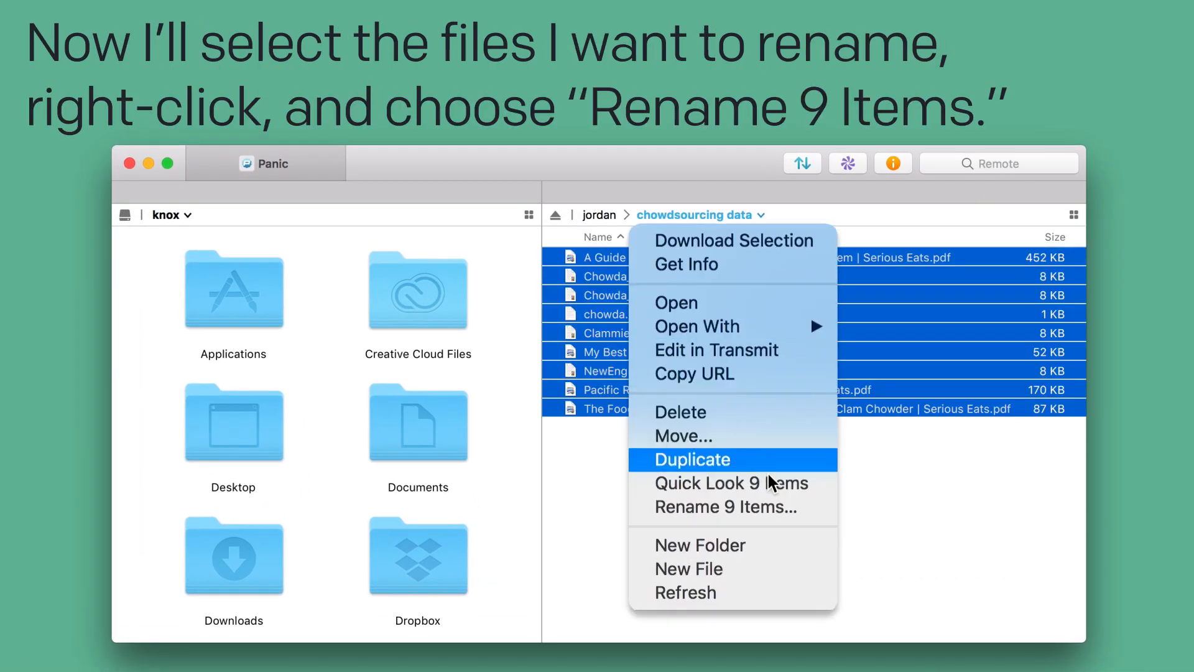
- Choose Rename 9 Items… to batch-rename all nine selected remote files
left_click(726, 507)
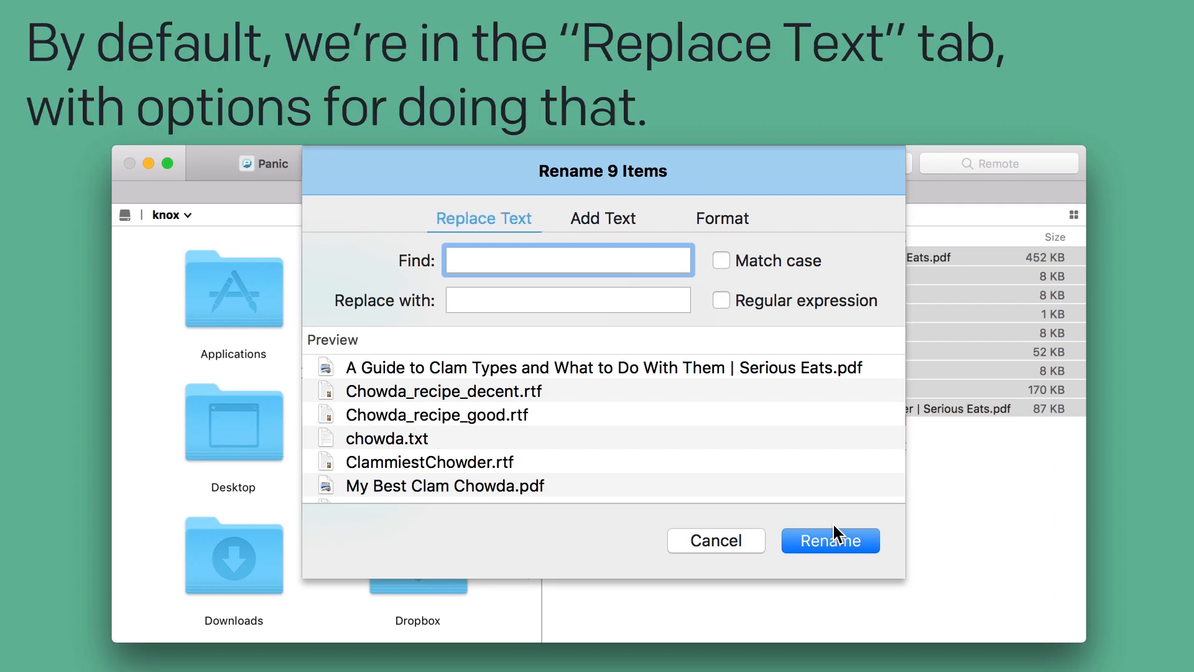
mouse_move(837, 534)
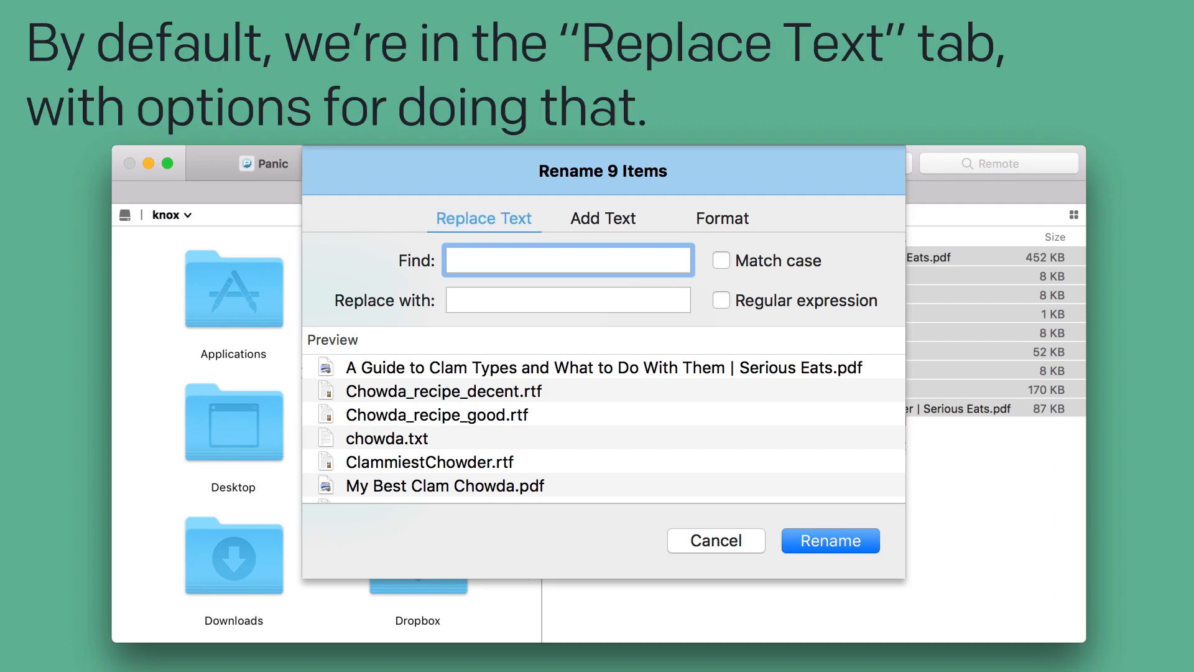
- Try Replace Text with 'clamtastic', toggling Match case and Regular expression options
type("c")
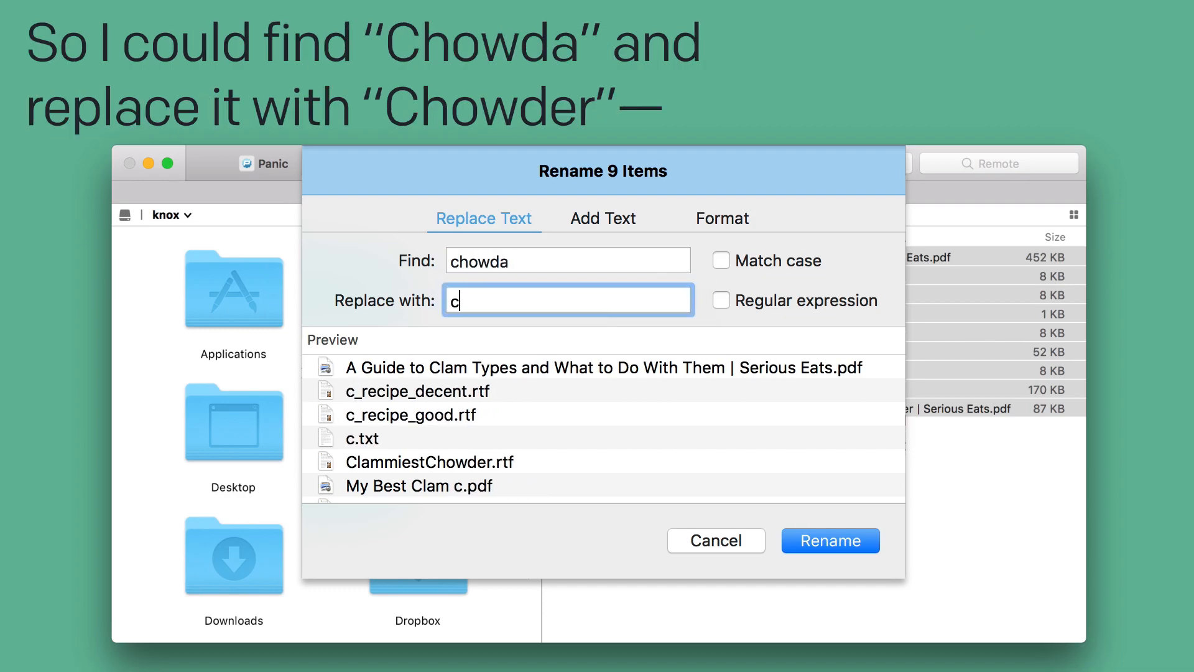
left_click(721, 260)
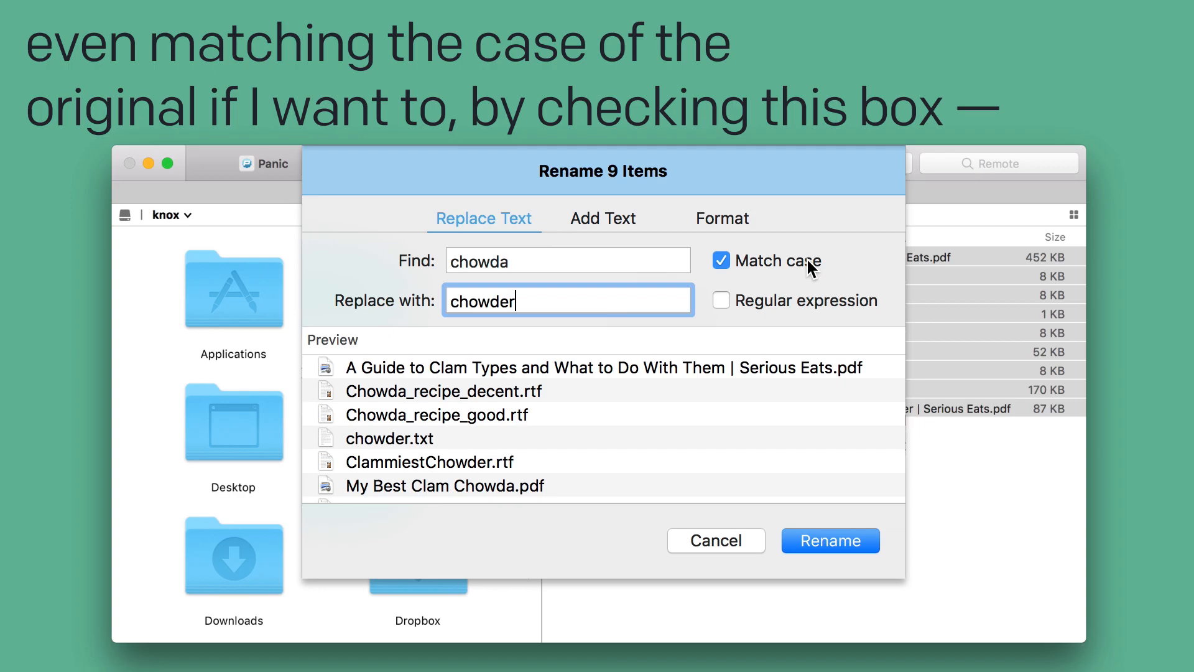
left_click(721, 300)
type("(a|er")
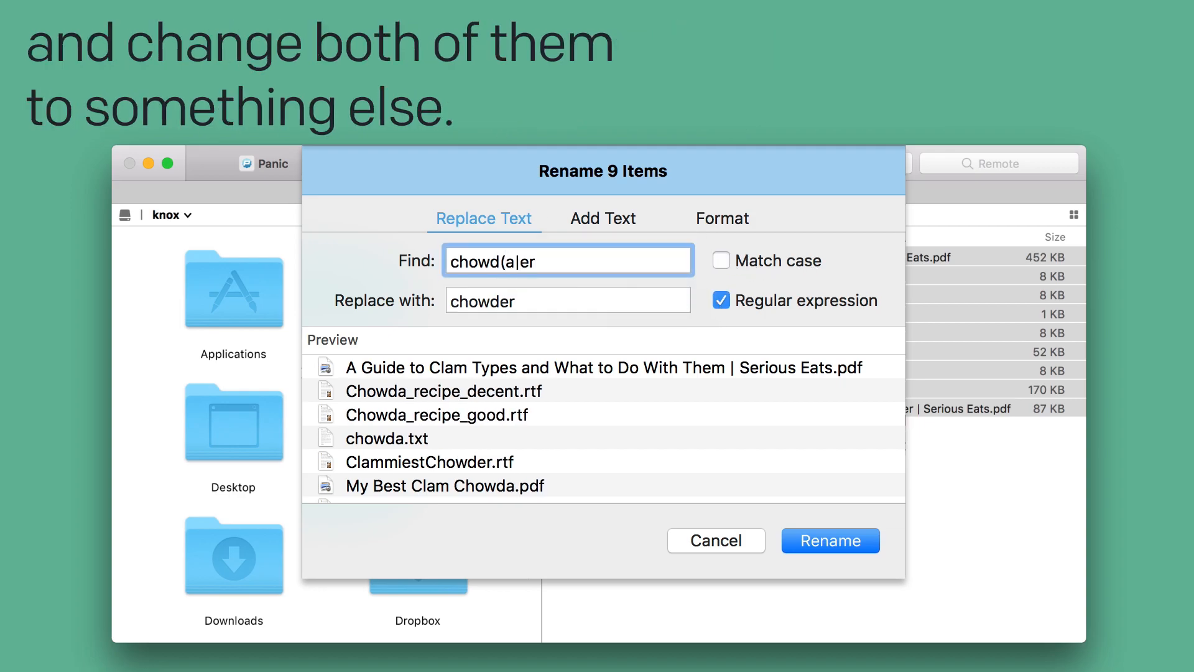
type("clamtastic")
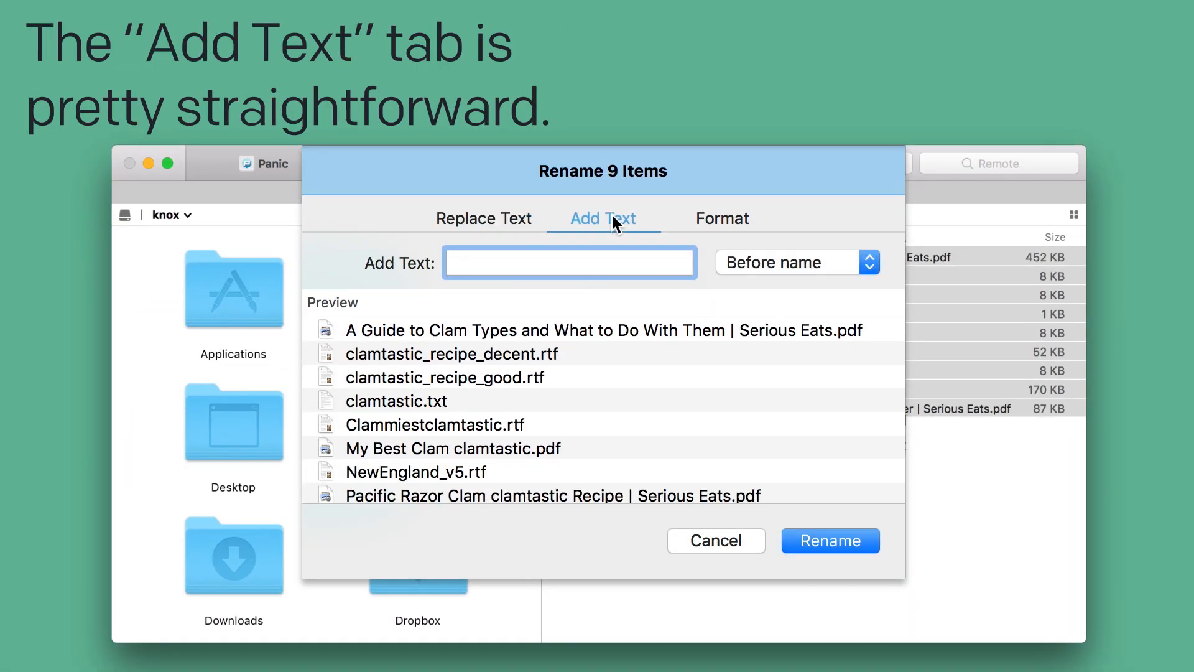
- Add the text 'chowdsource_' positioned after each file name
type("chowdsource_")
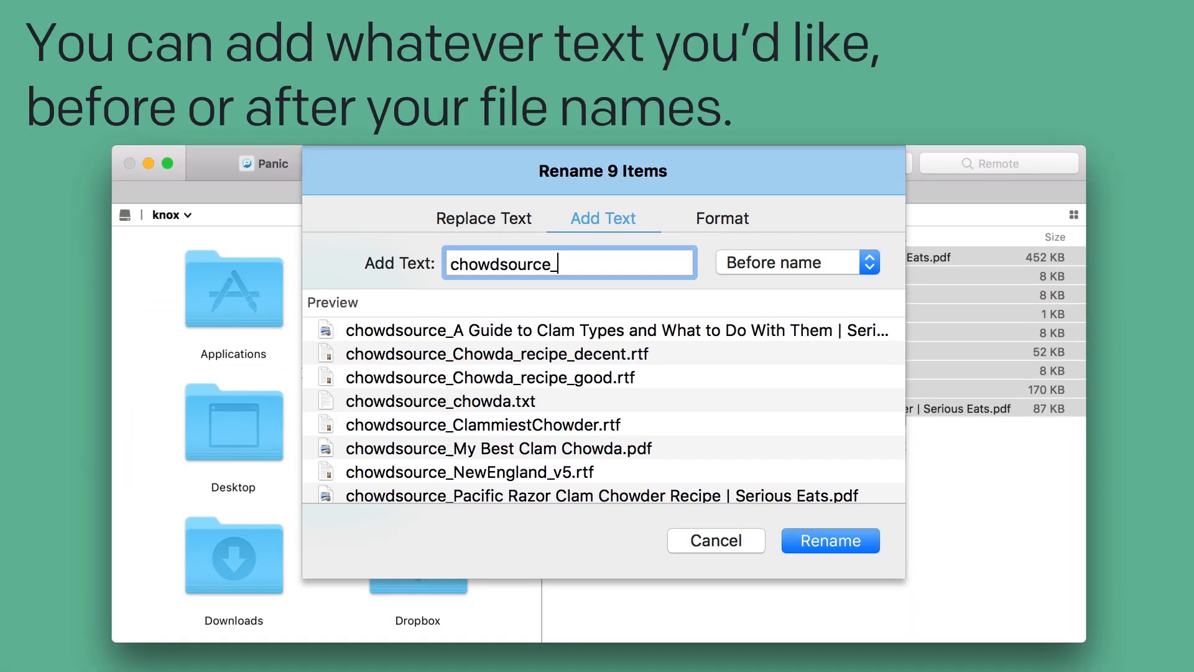
left_click(795, 262)
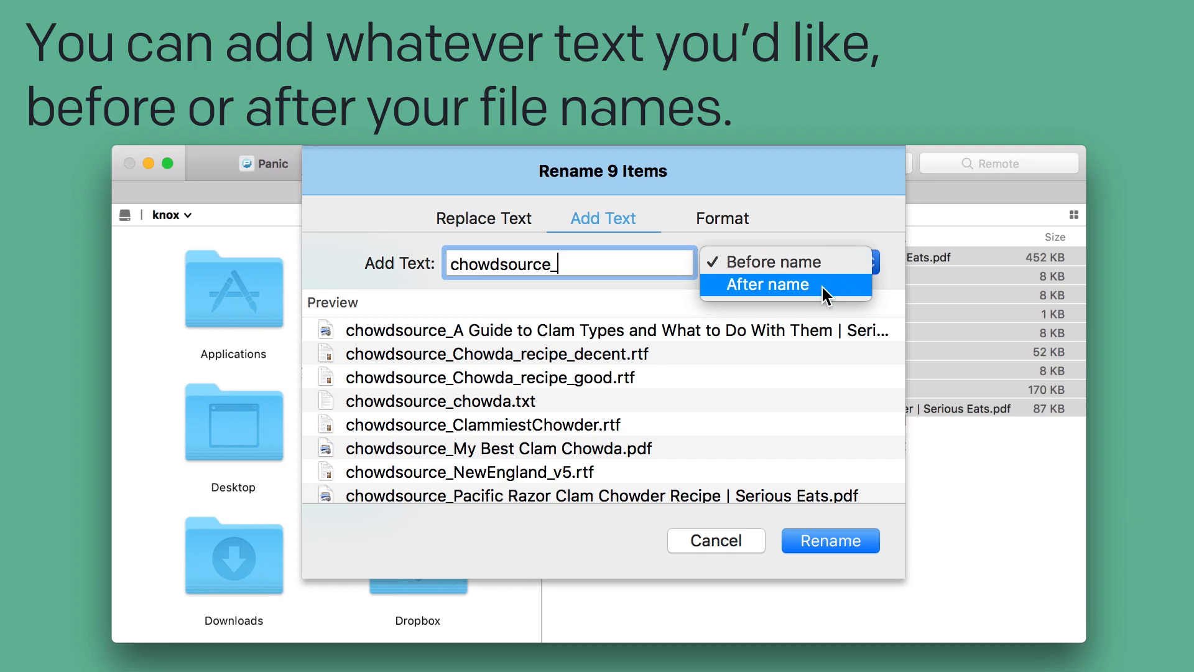
left_click(720, 218)
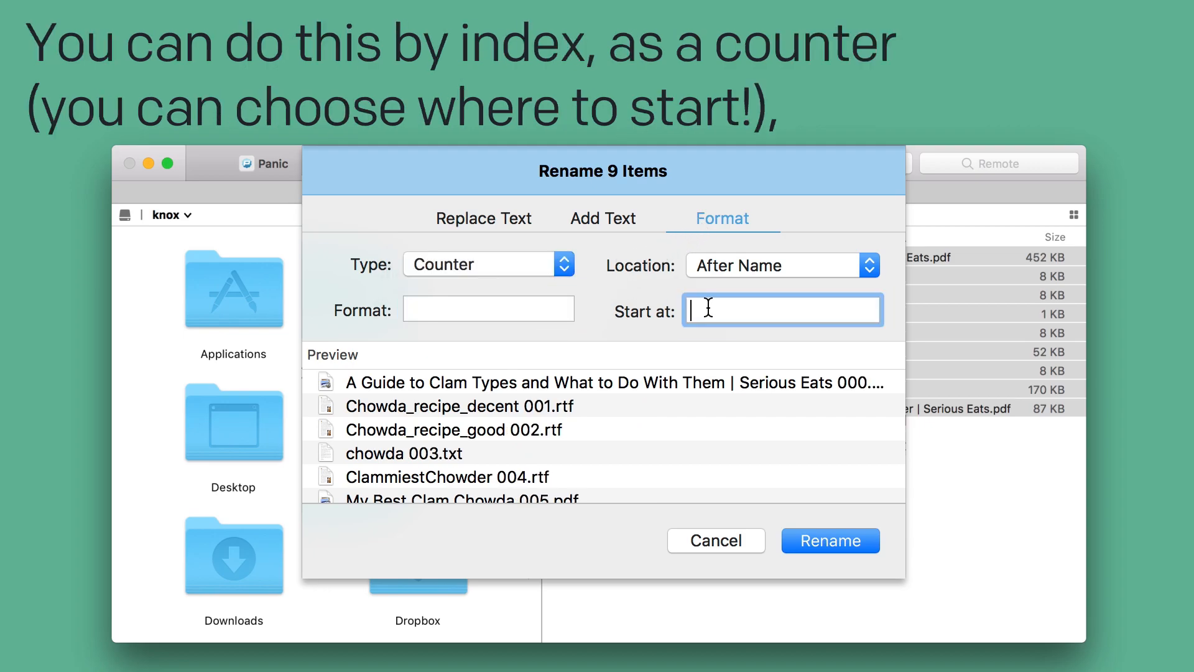
- Switch Format type to Date placed before each name and start entering format text 'cho'
left_click(488, 263)
type("1")
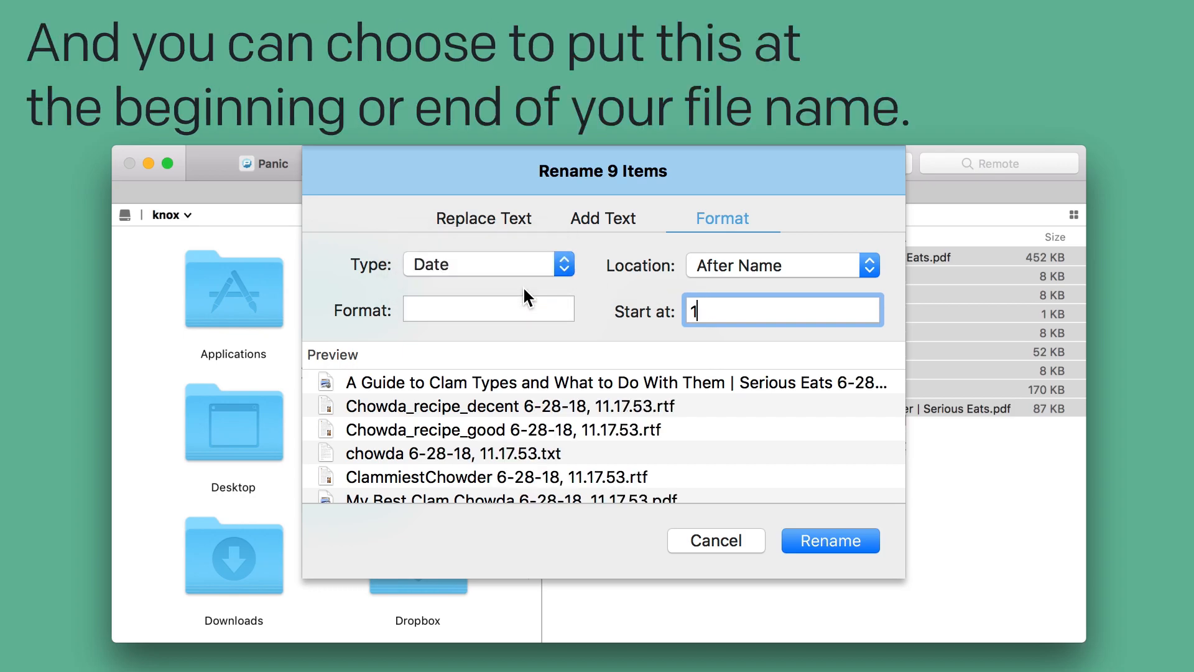
left_click(780, 265)
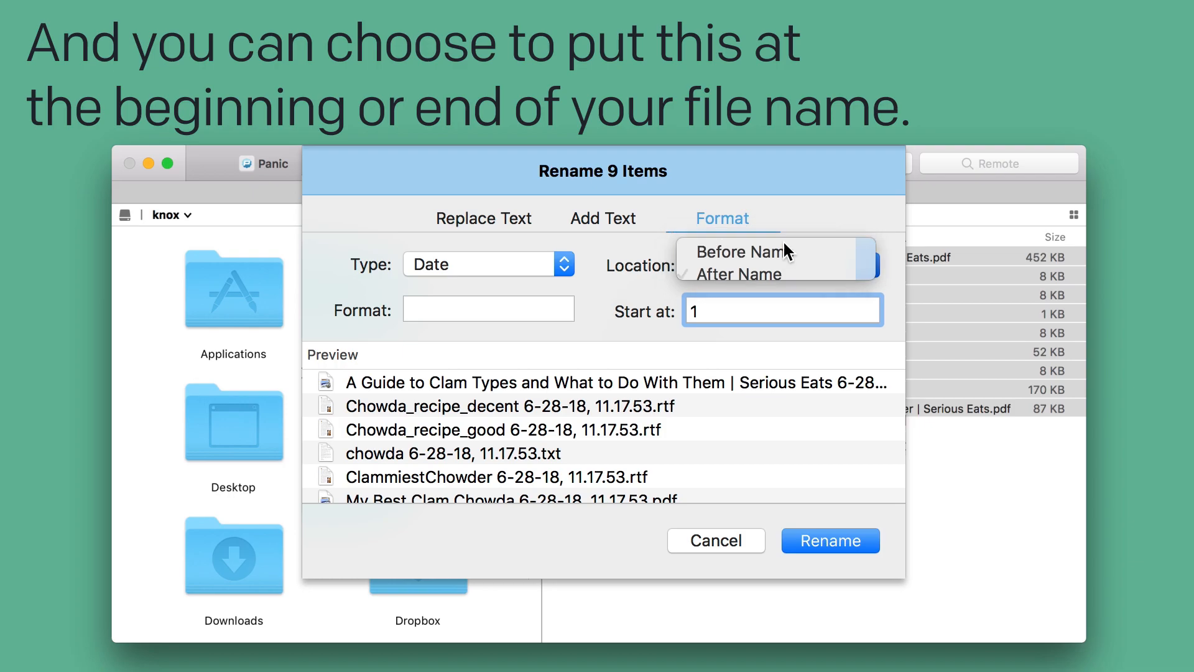
type("cho")
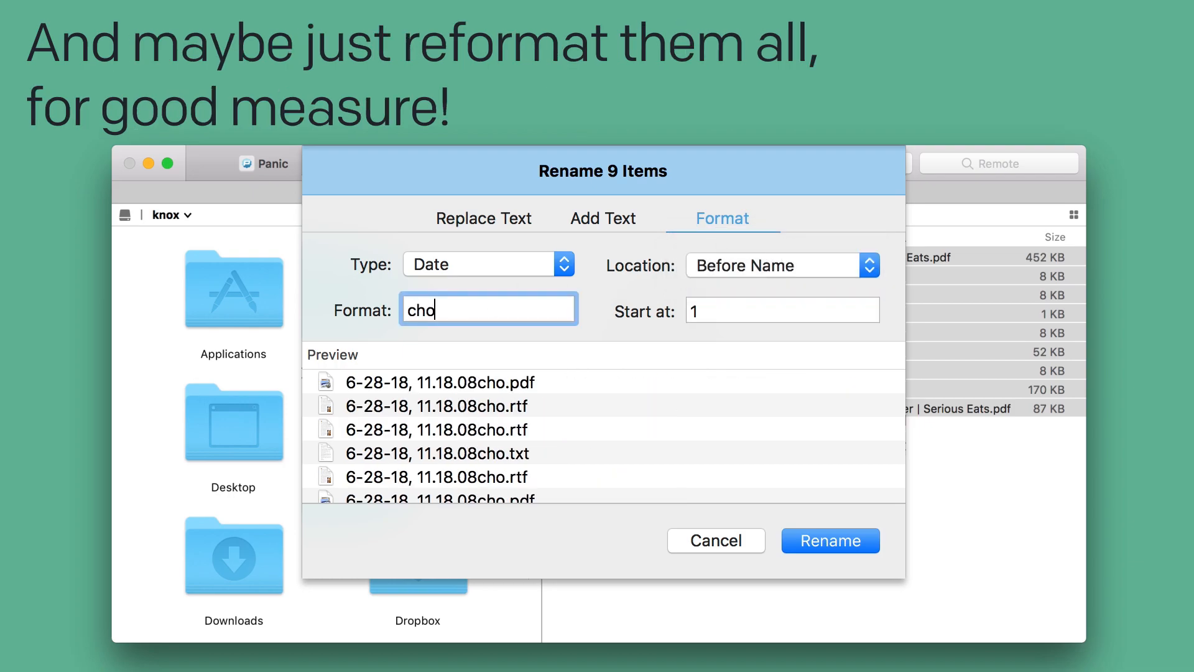